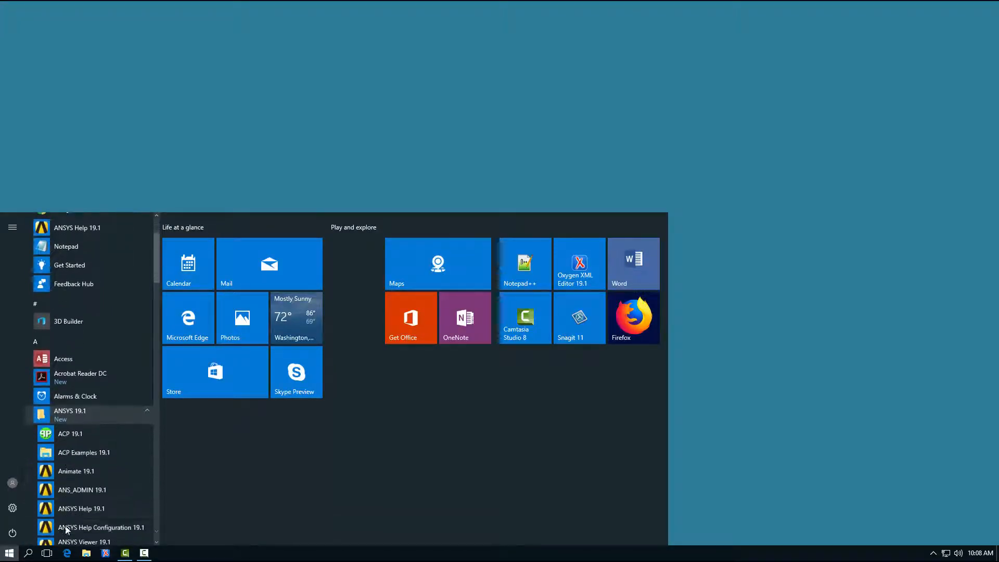
Scroll the Start menu to the ANSYS 19.1 folder to launch ANSYS Help 19.1.
scroll("down", 3)
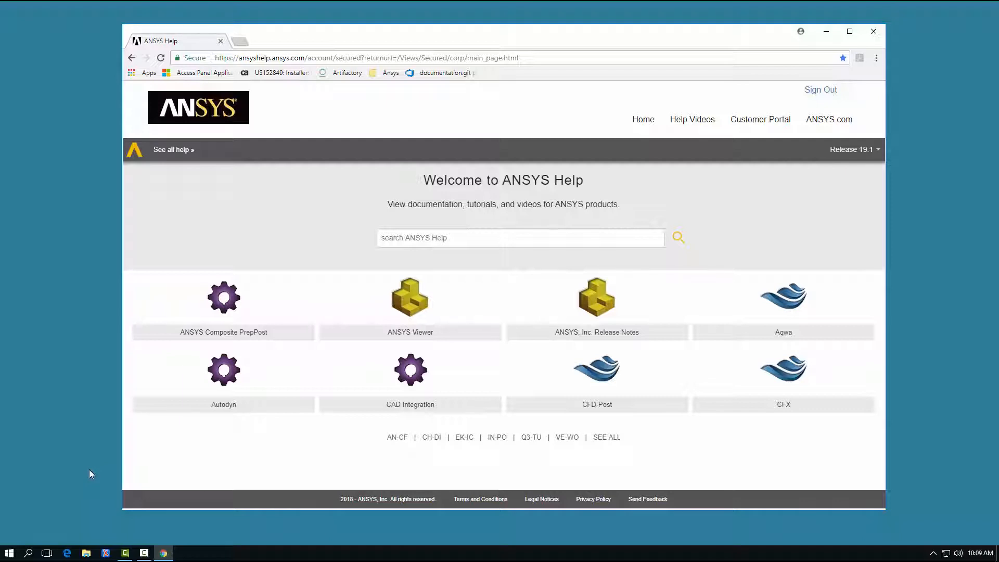
mouse_move(695, 201)
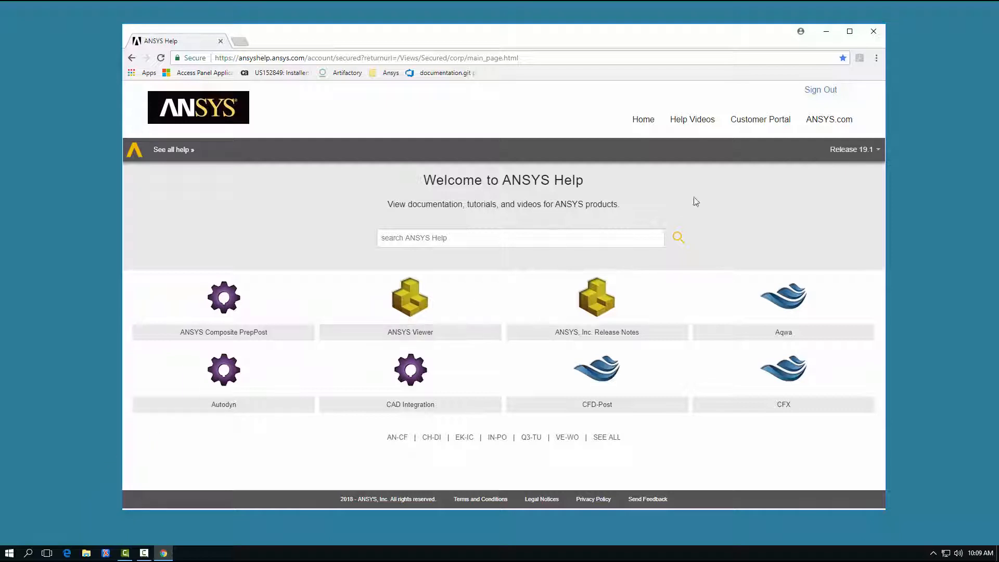
left_click(852, 149)
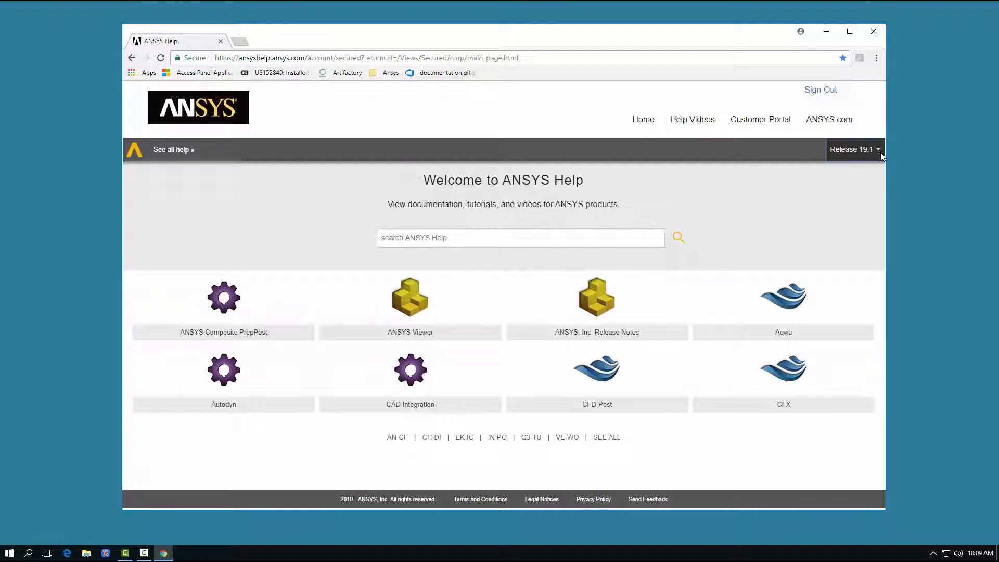
mouse_move(840, 157)
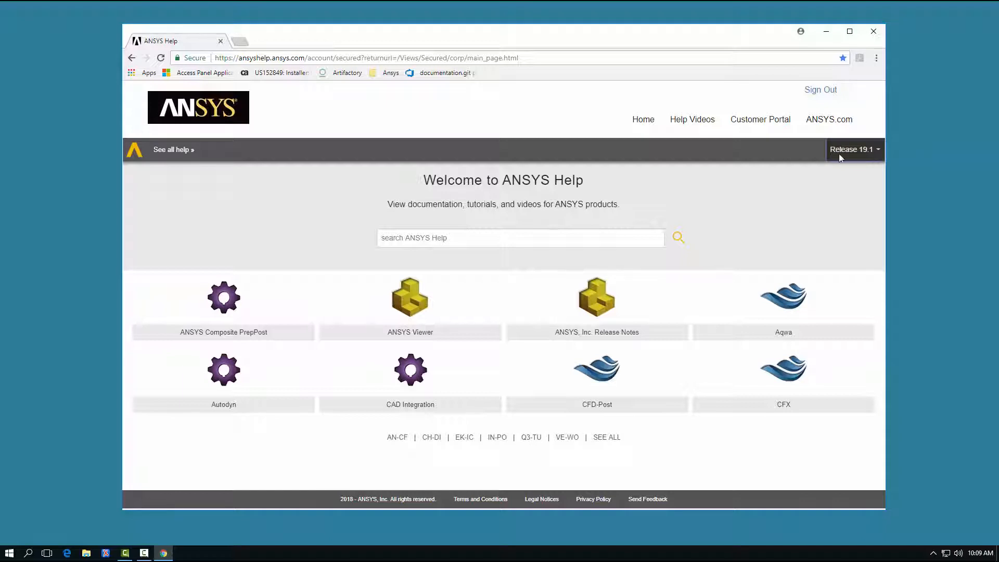
mouse_move(173, 150)
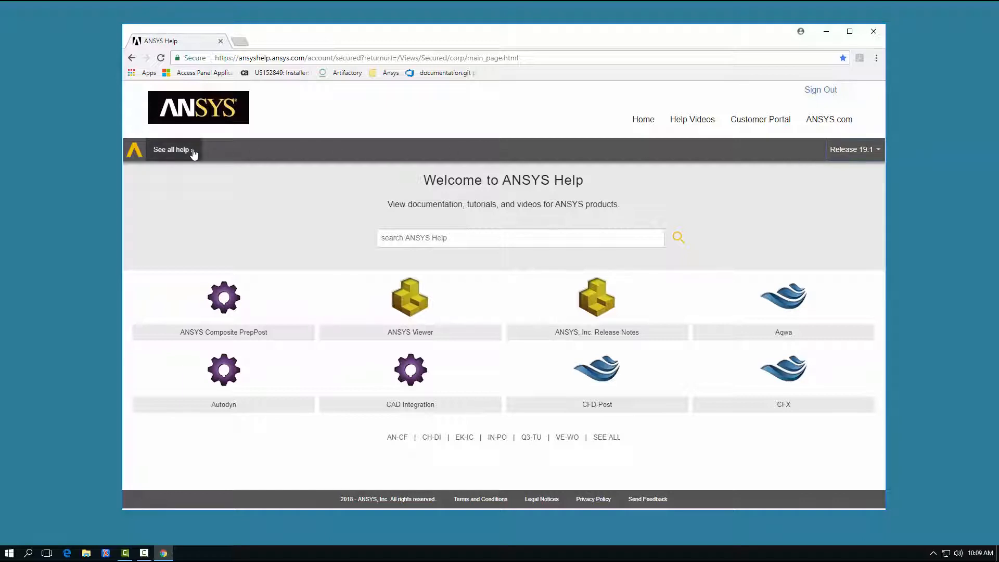
left_click(171, 150)
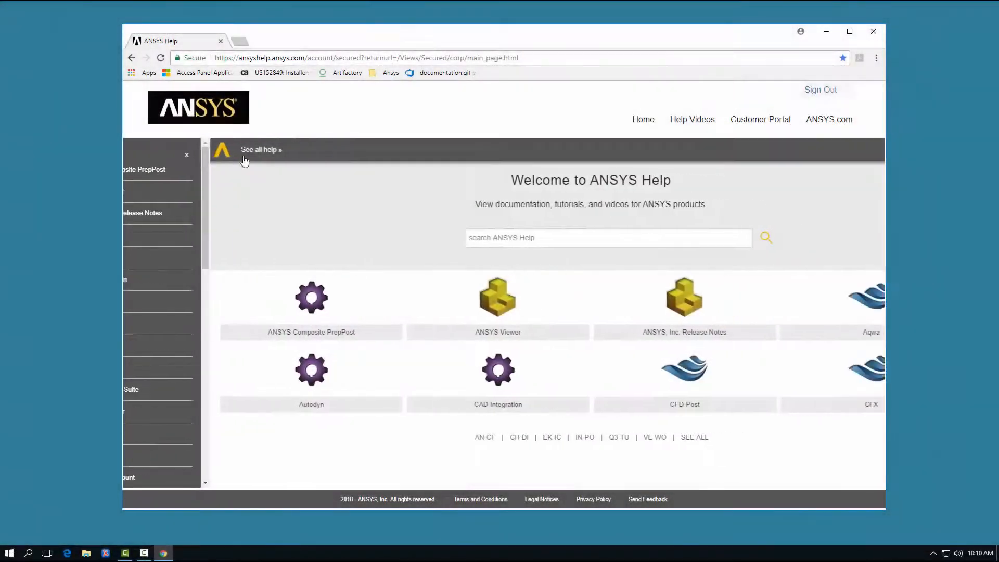
left_click(186, 154)
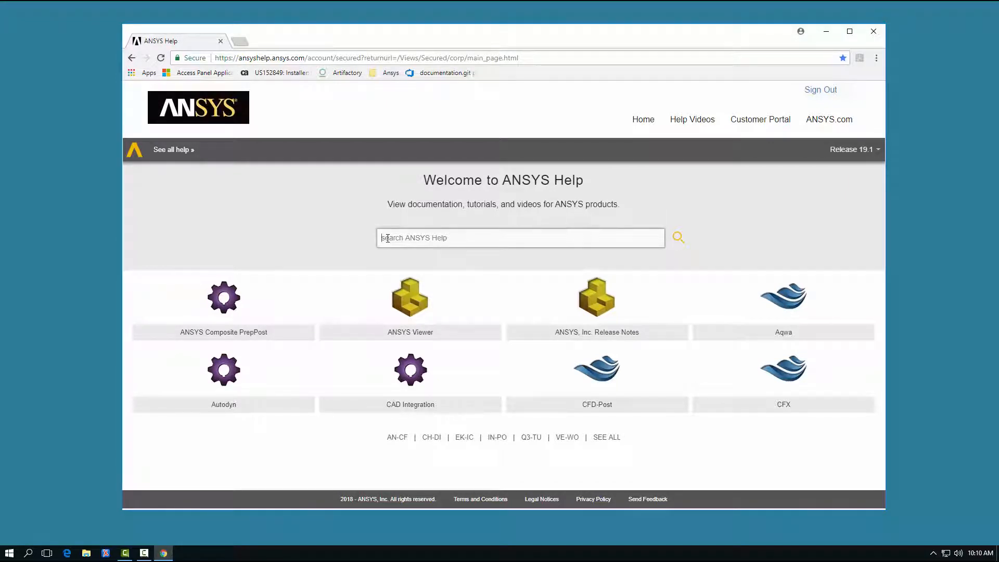
type("prerequisites")
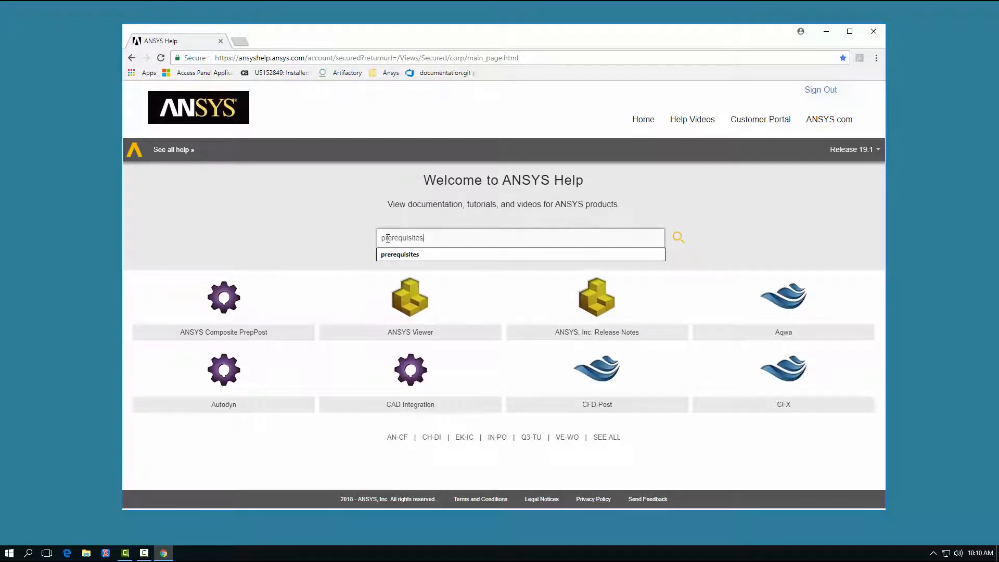
left_click(678, 237)
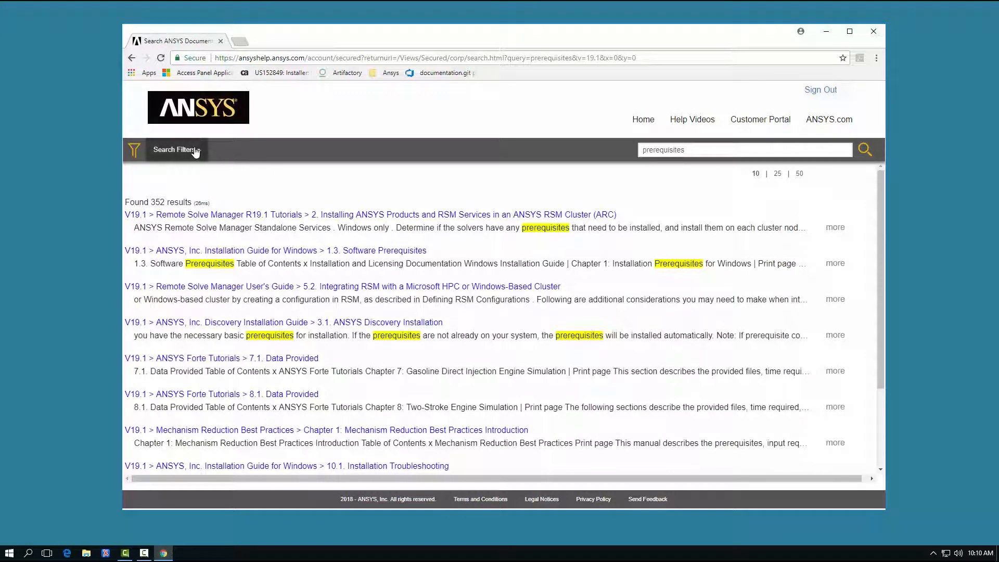
left_click(175, 149)
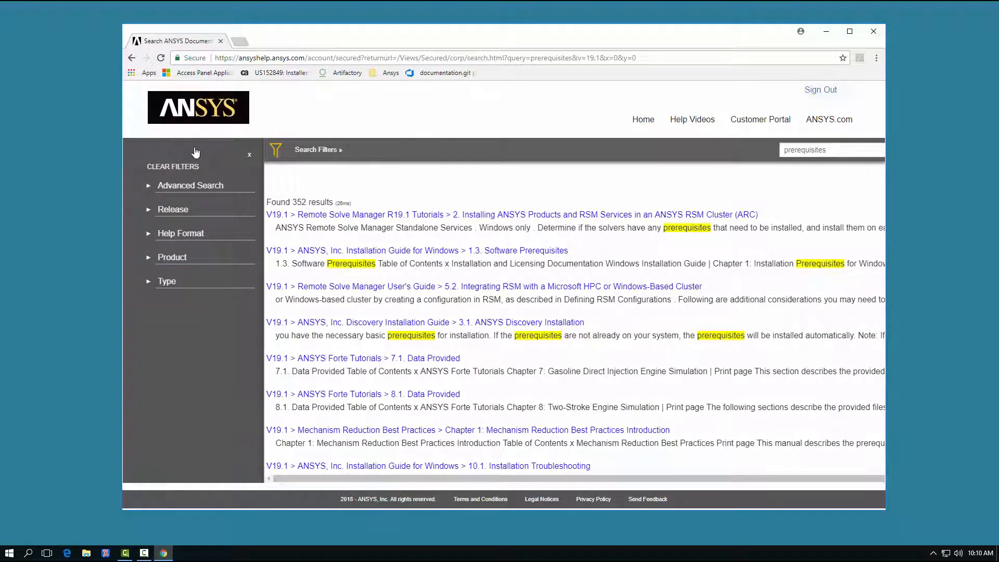
mouse_move(196, 189)
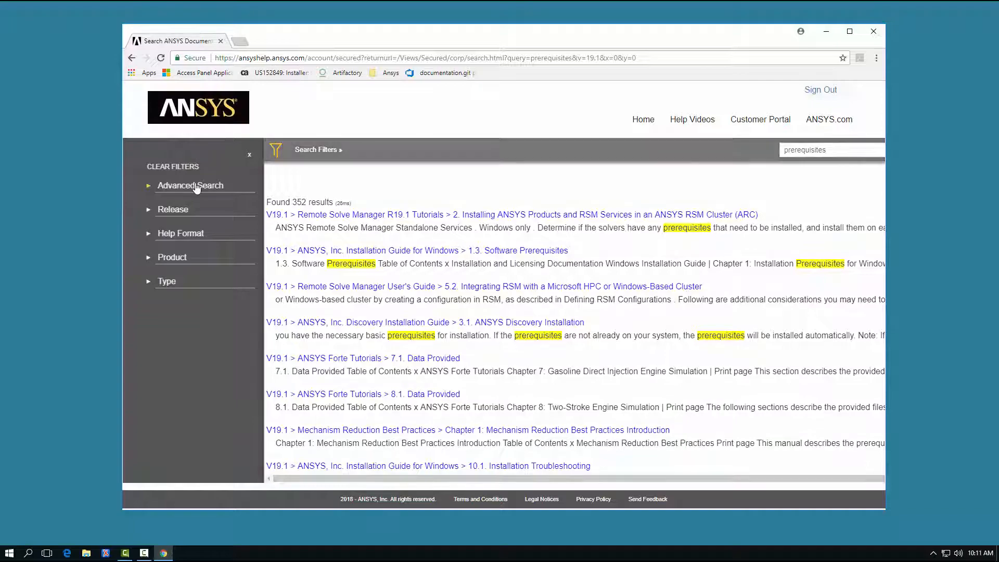
left_click(190, 184)
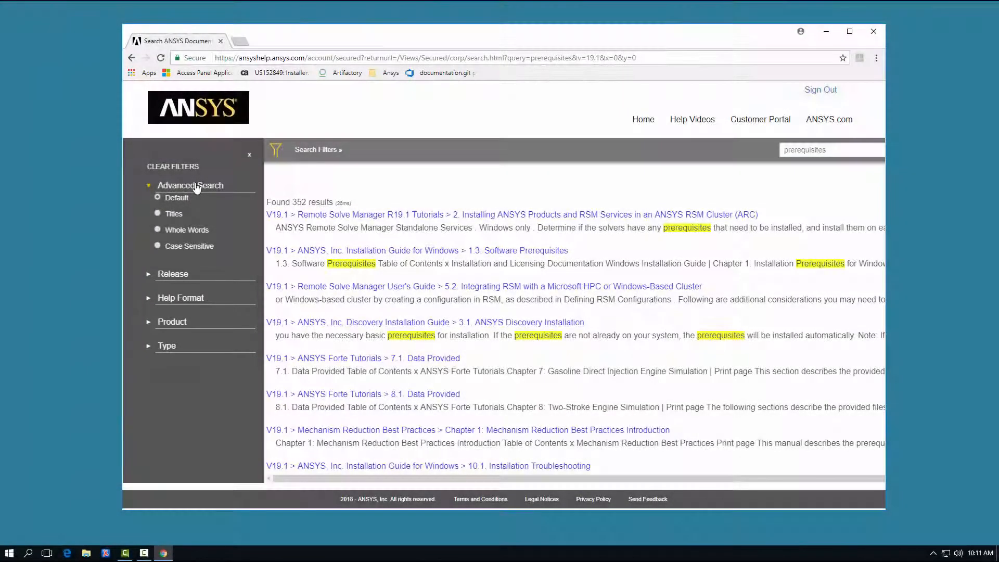
left_click(198, 107)
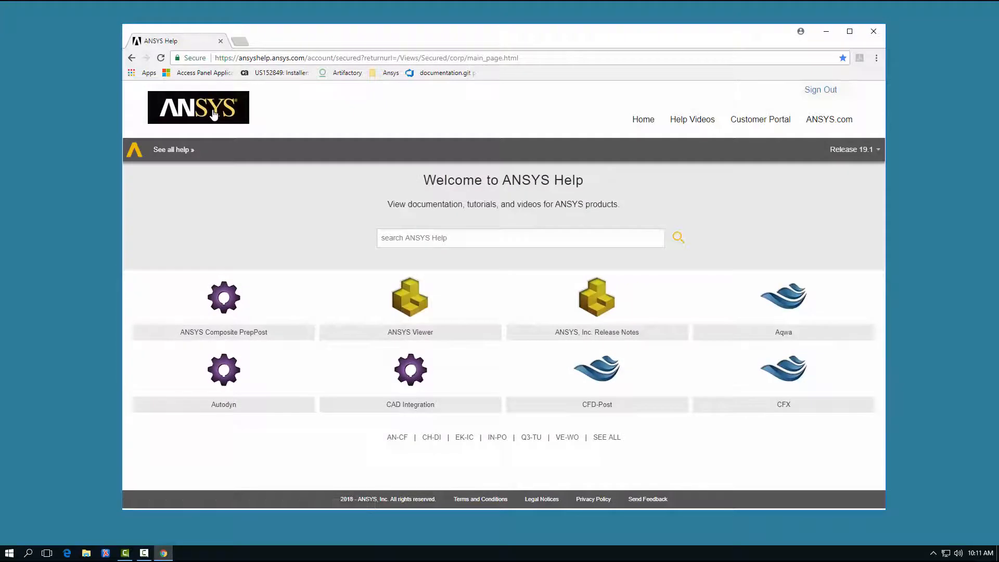
Open the CFX tile's help page, then its CFX Introduction guide.
left_click(783, 379)
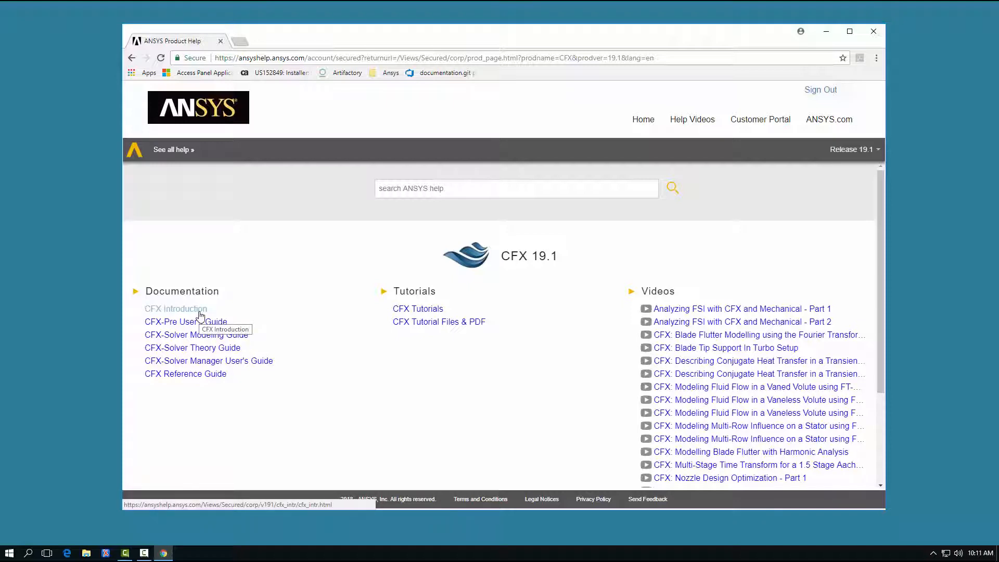
left_click(175, 309)
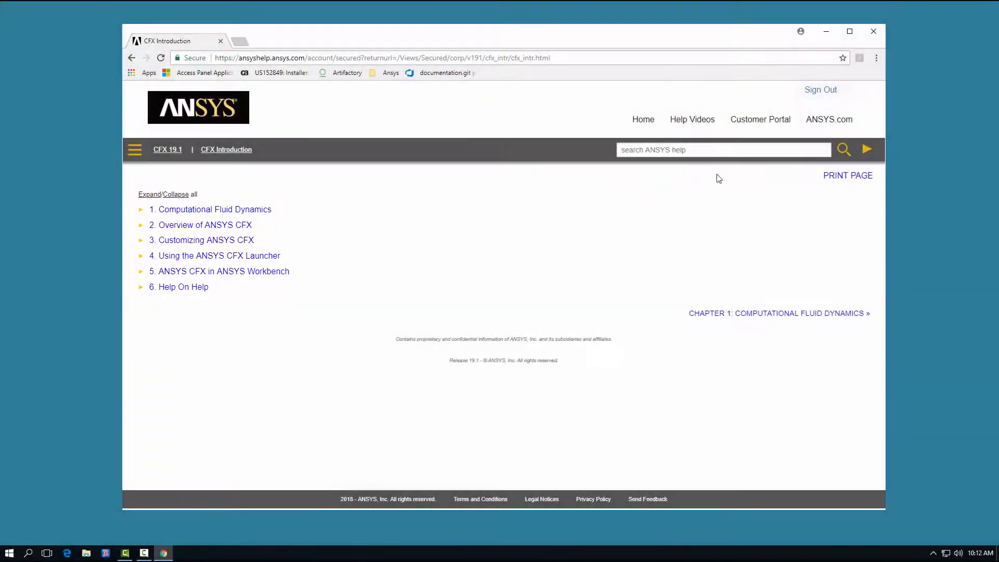
Step to Chapter 1 and back, expand the full table of contents, then return to CFX 19.1.
left_click(866, 150)
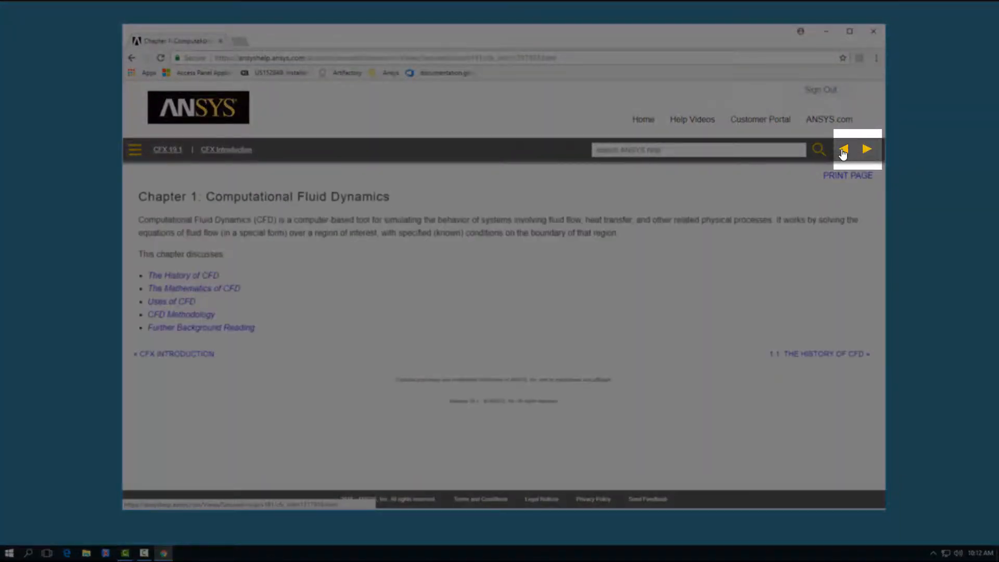
left_click(842, 149)
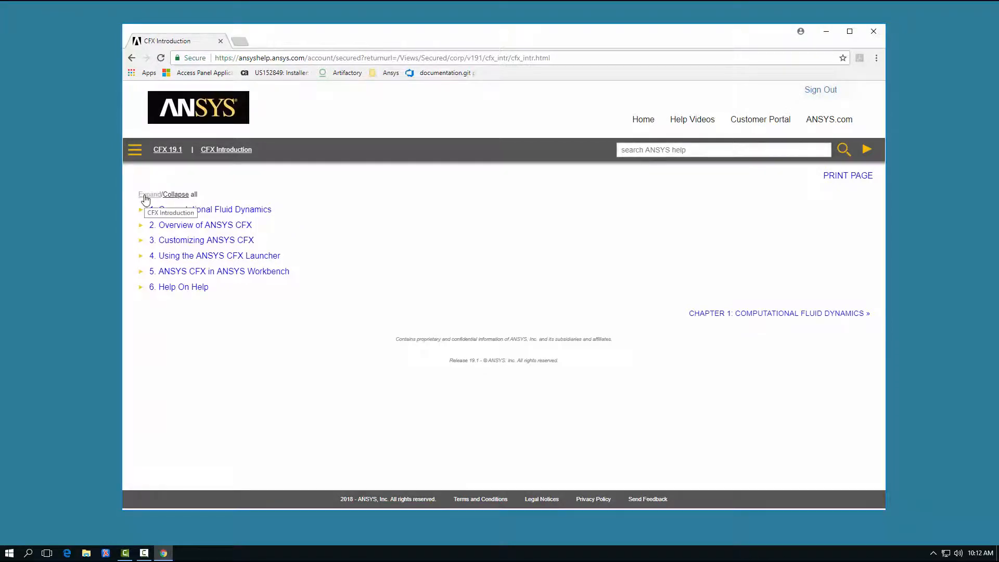
left_click(148, 194)
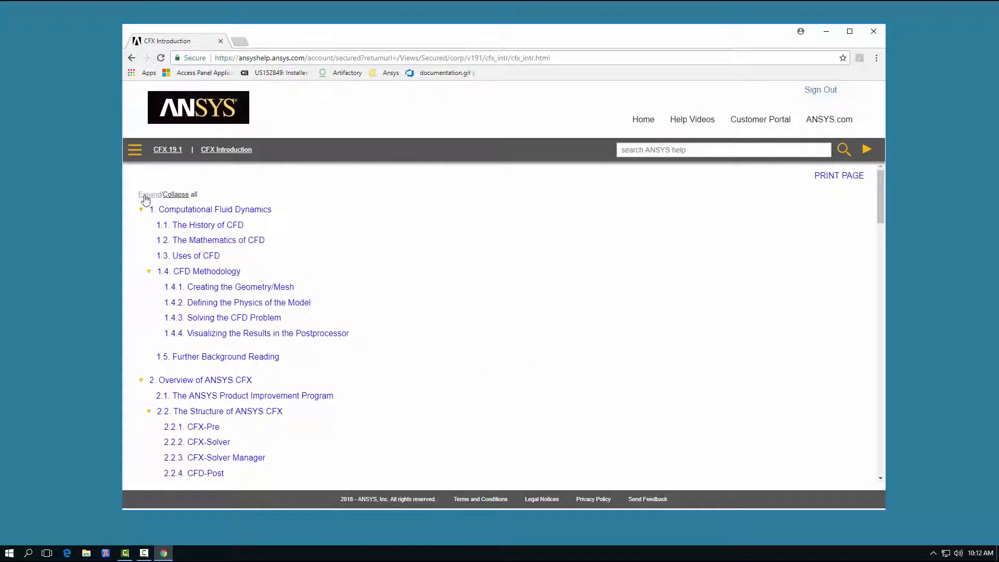
left_click(134, 149)
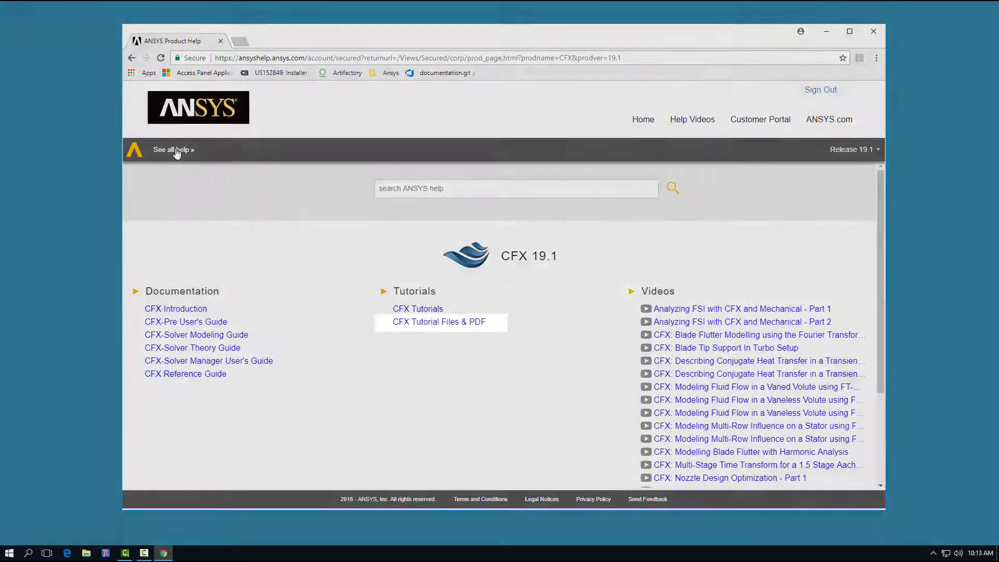
Play 'Analyzing FSI with CFX and Mechanical - Part 1' from the Videos list on YouTube.
left_click(439, 322)
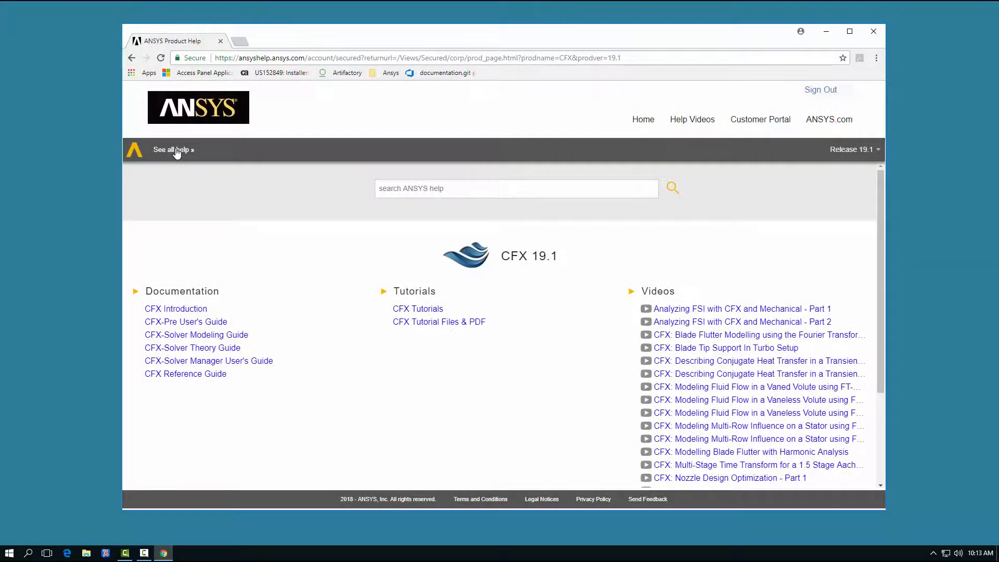
mouse_move(740, 309)
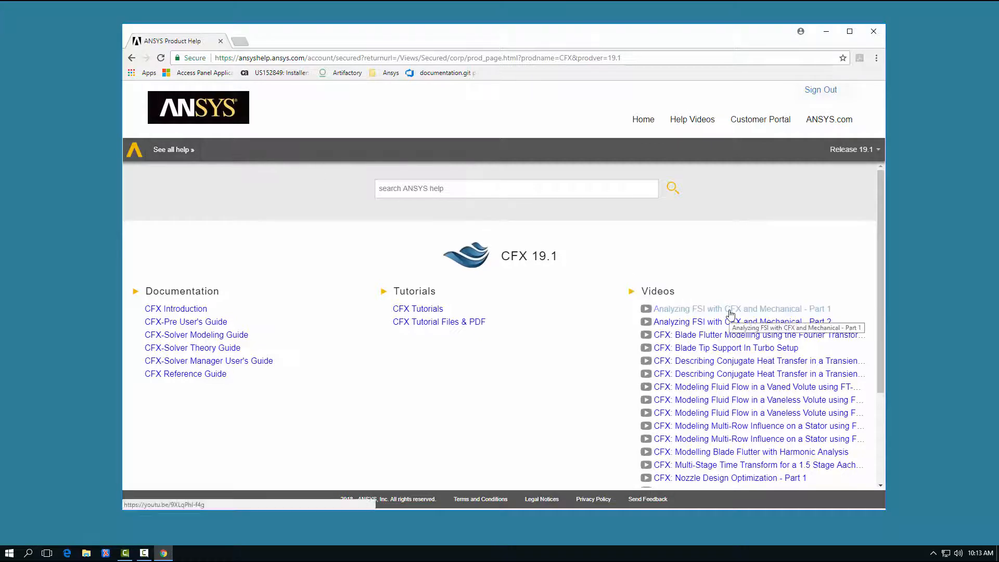
left_click(740, 308)
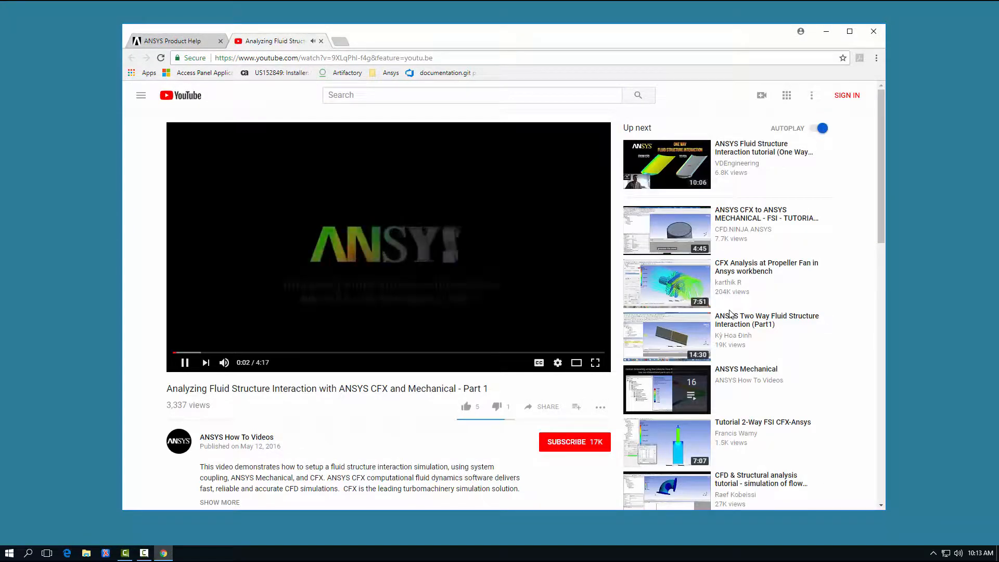